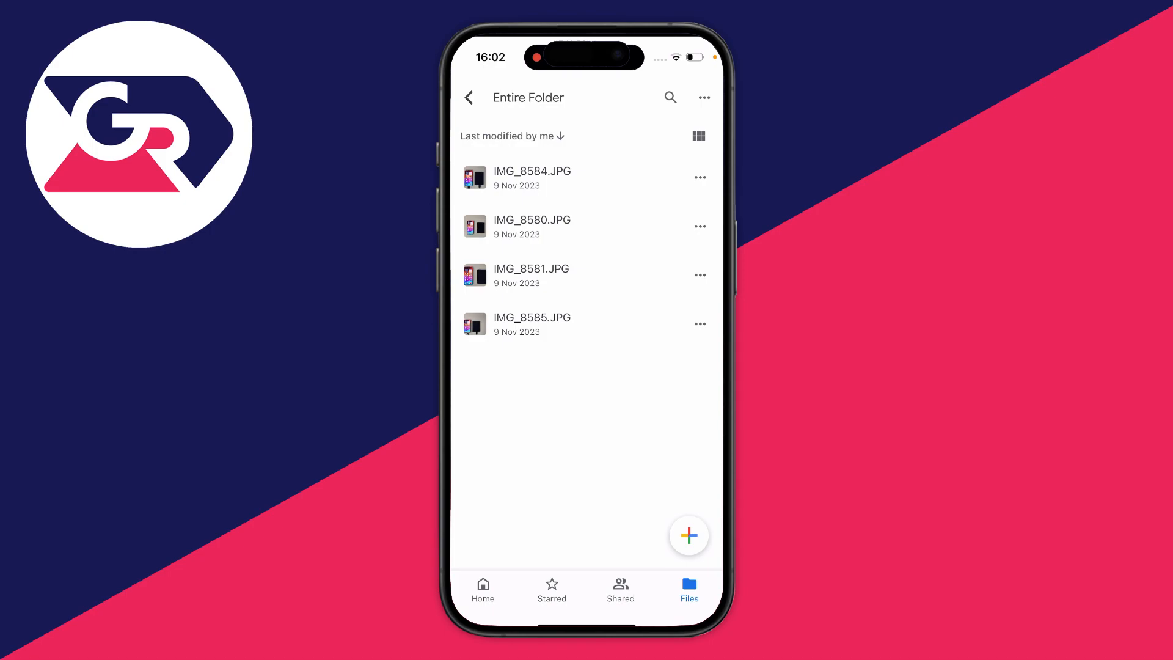
- Select photos IMG_8580 and IMG_8581 in Entire Folder
left_click(700, 177)
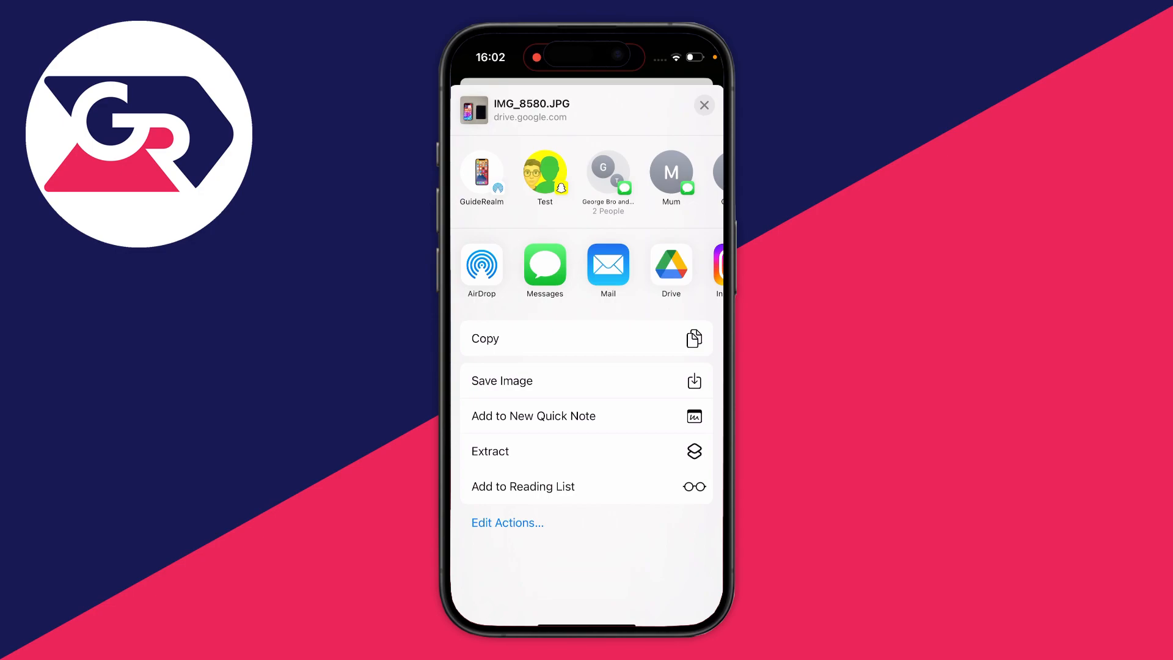
left_click(501, 380)
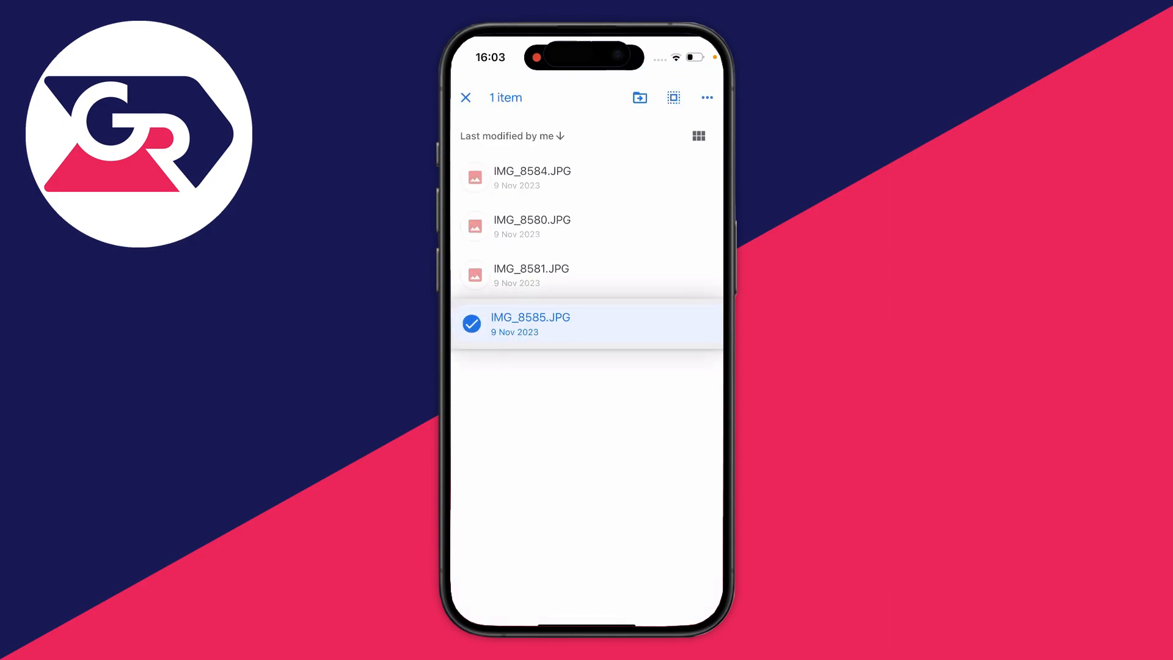
left_click(531, 276)
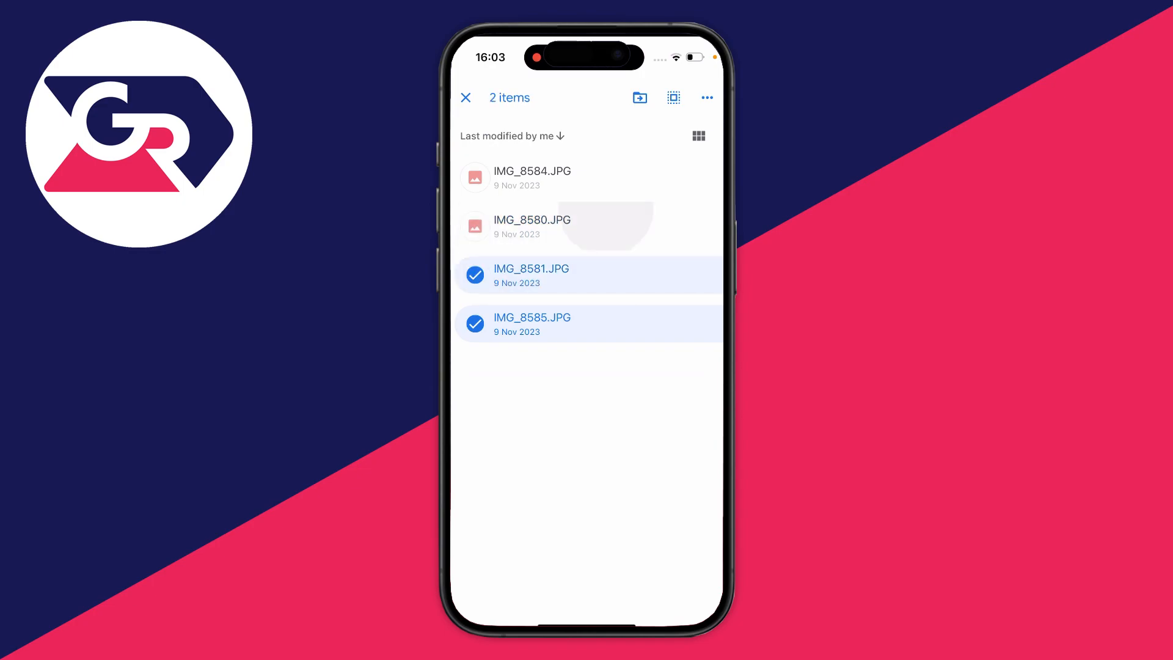
left_click(672, 98)
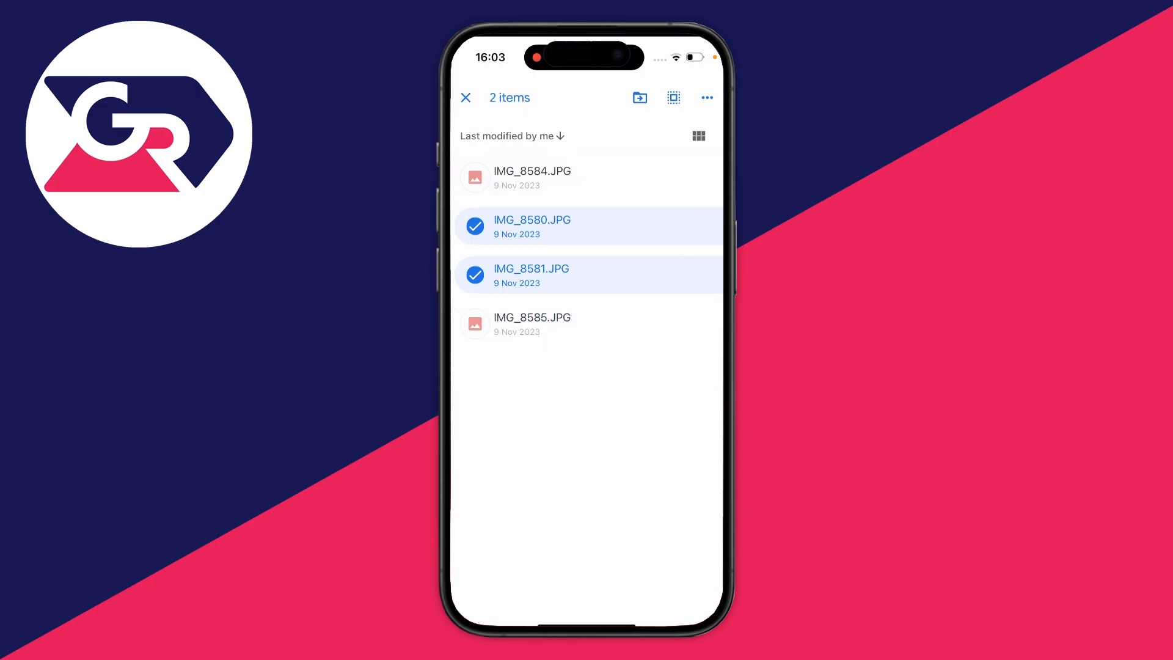
- Move both photos into a new My Drive folder named Download
left_click(706, 97)
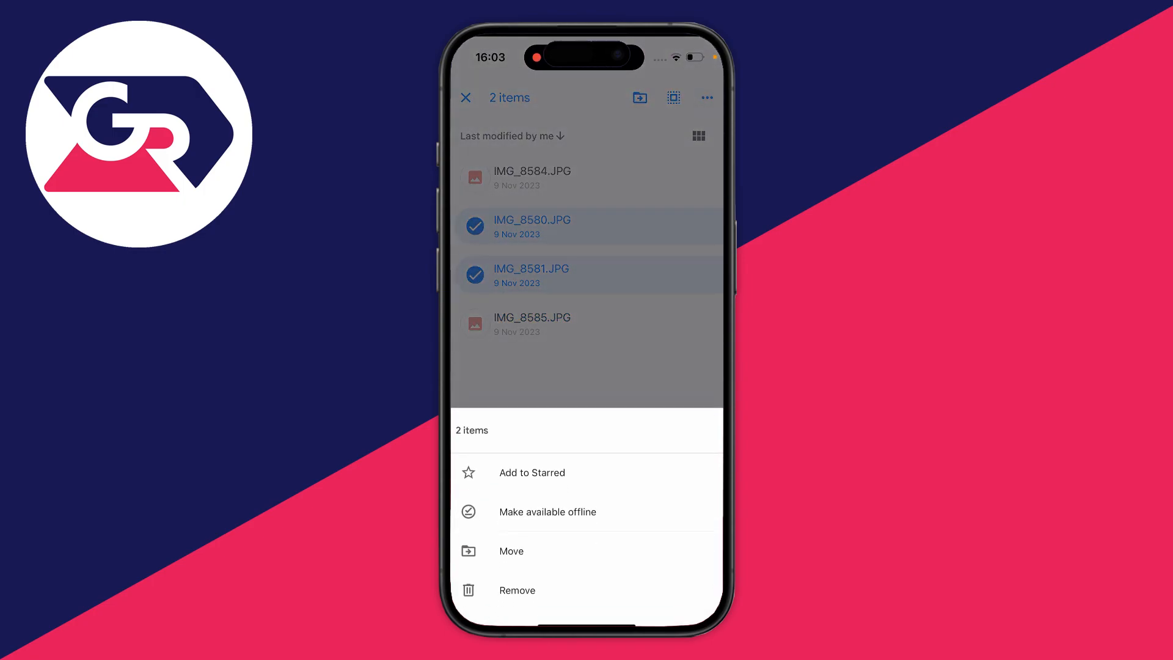
left_click(510, 550)
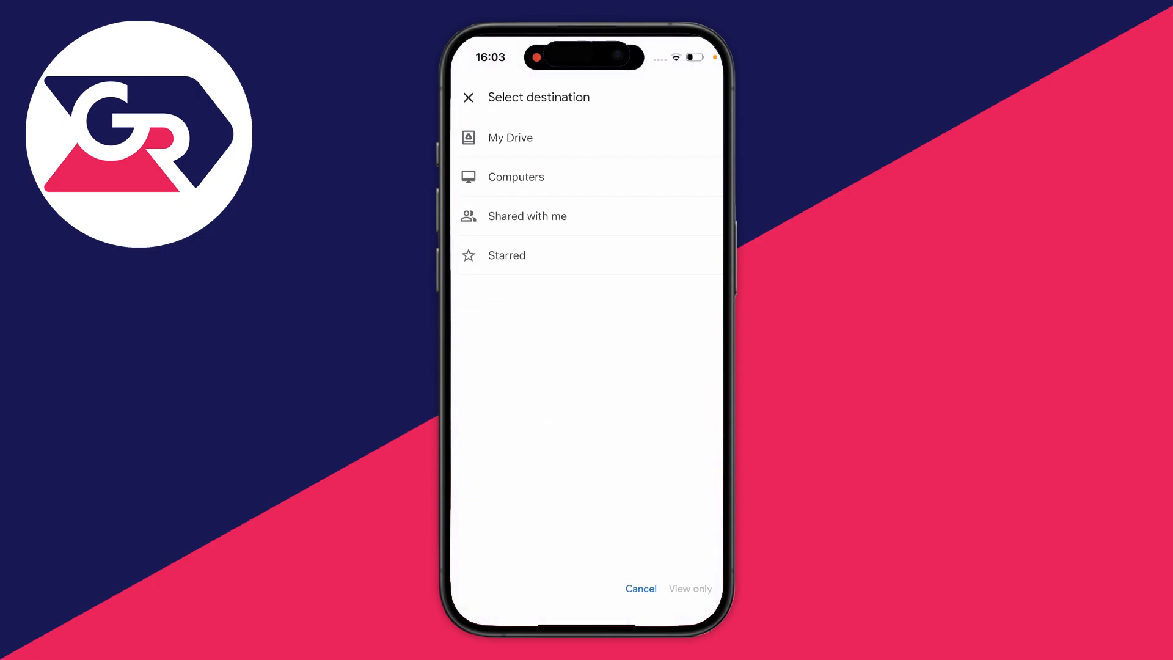
left_click(509, 137)
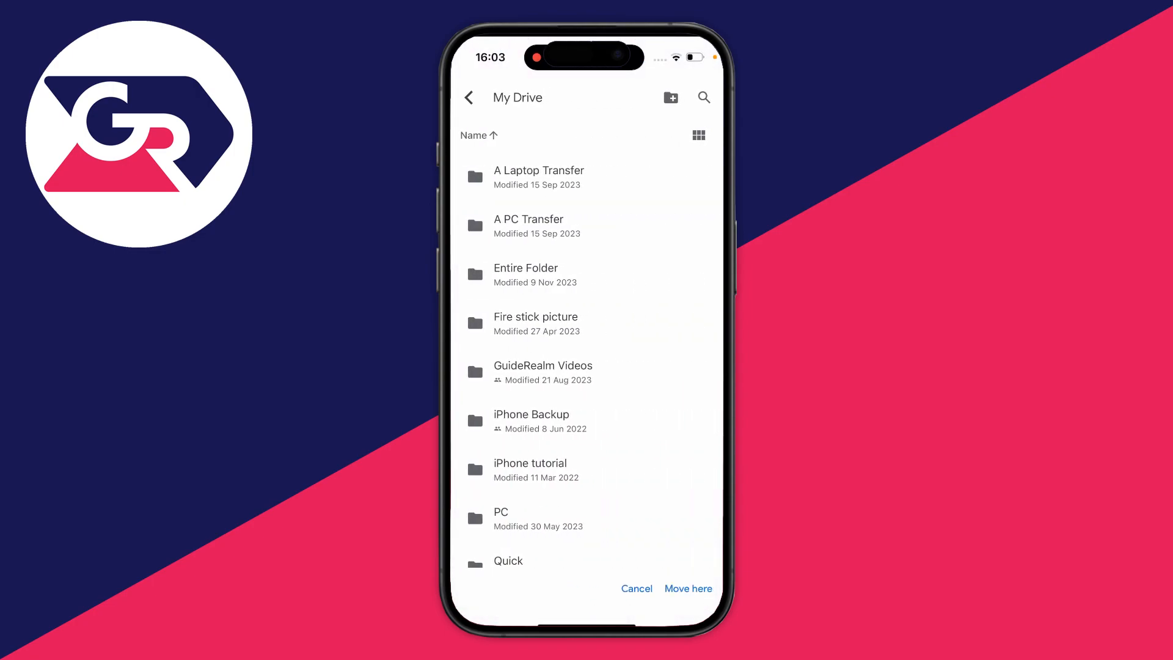
left_click(669, 97)
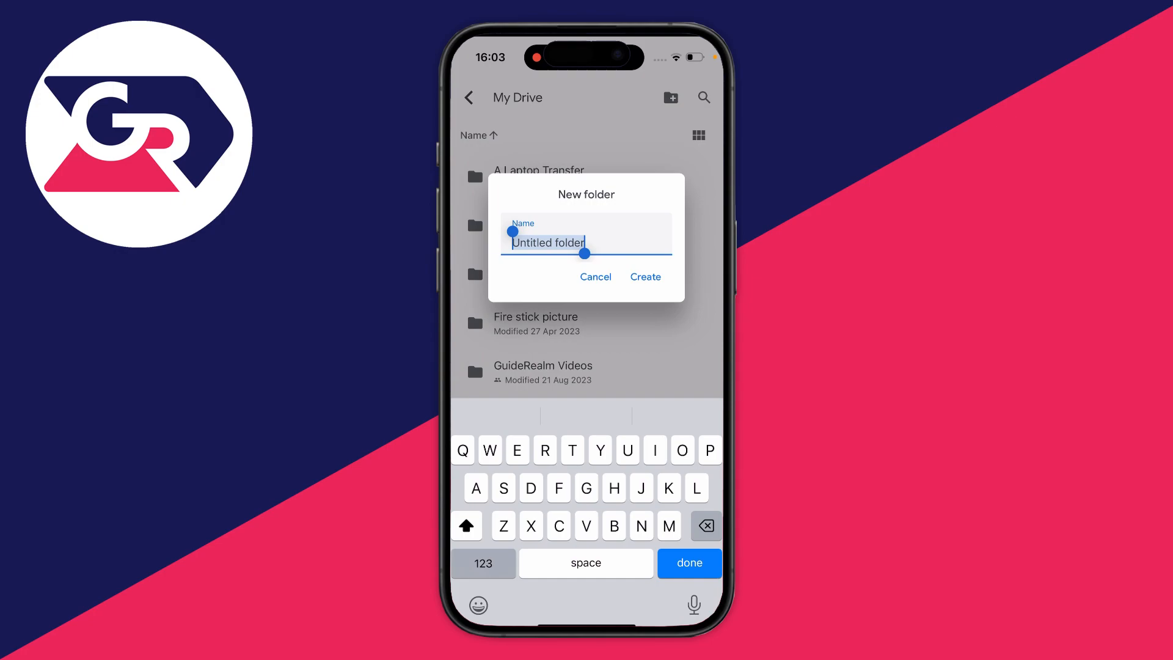
type("Down")
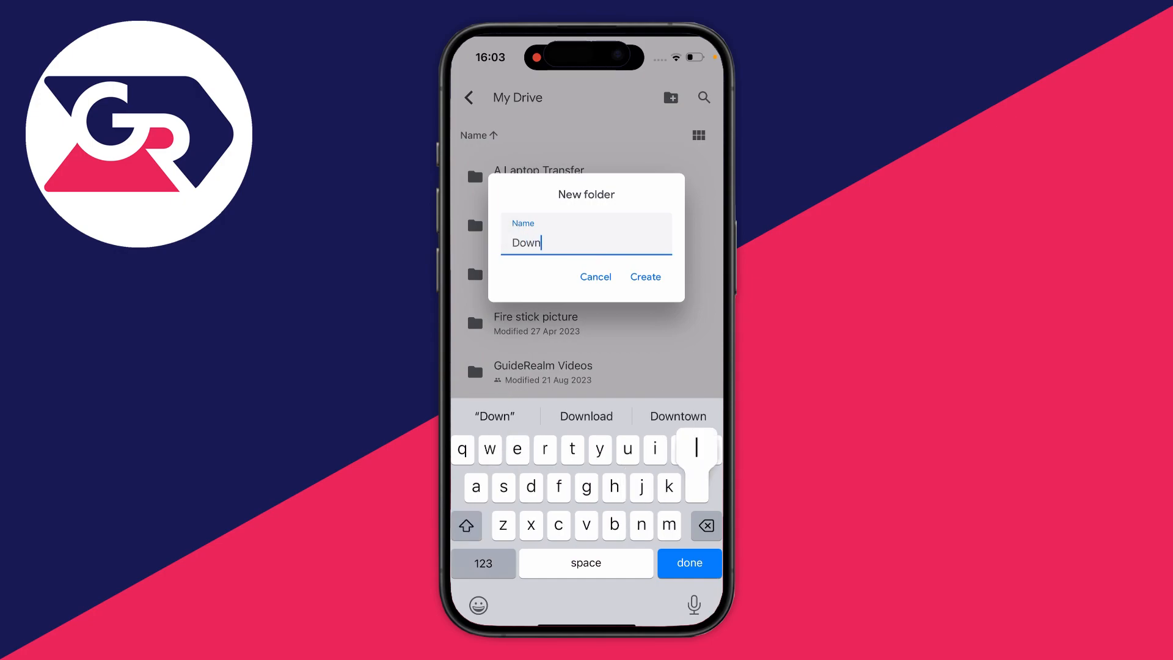
left_click(645, 277)
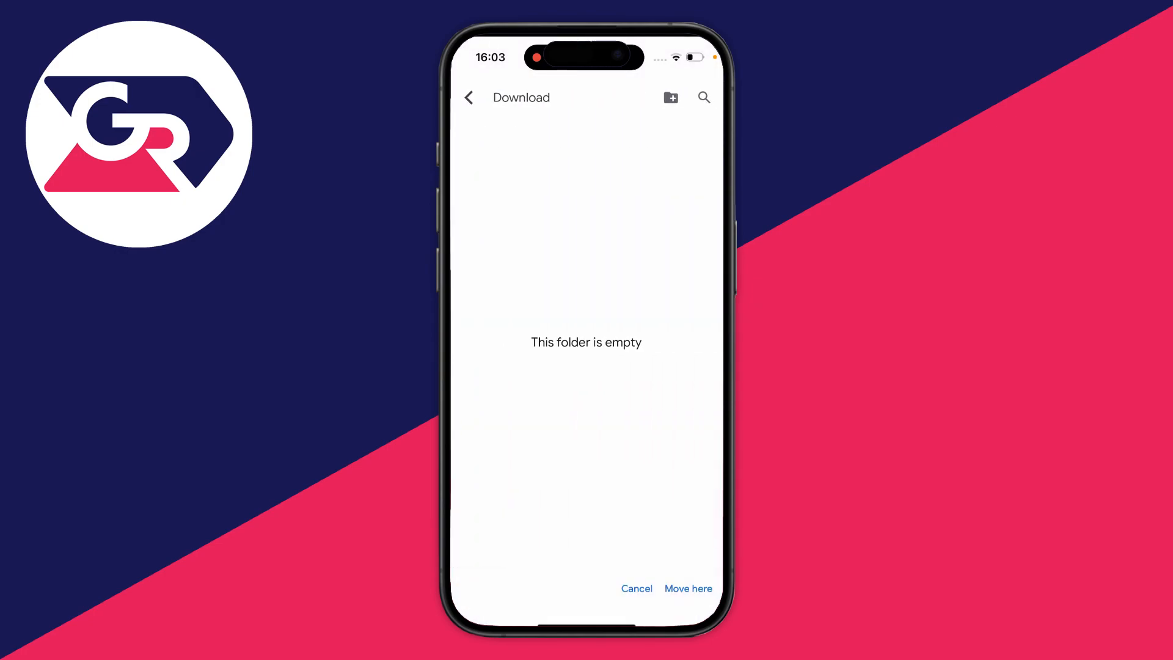
left_click(688, 588)
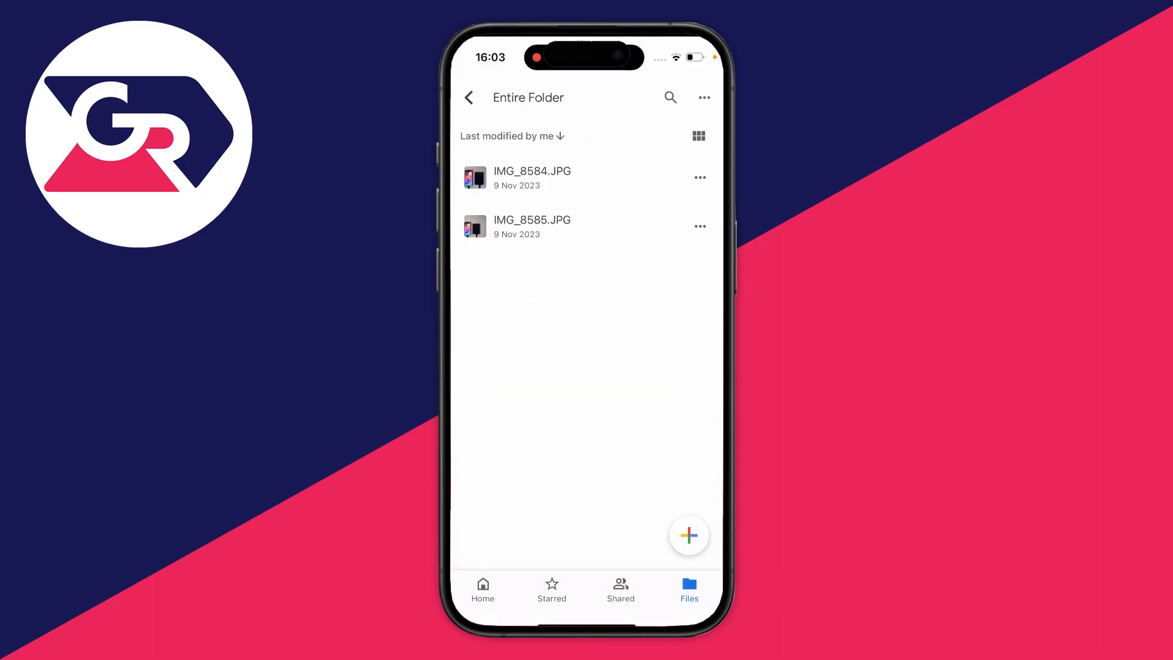
- Return to the My Drive list, then exit to the iPhone home screen
left_click(468, 97)
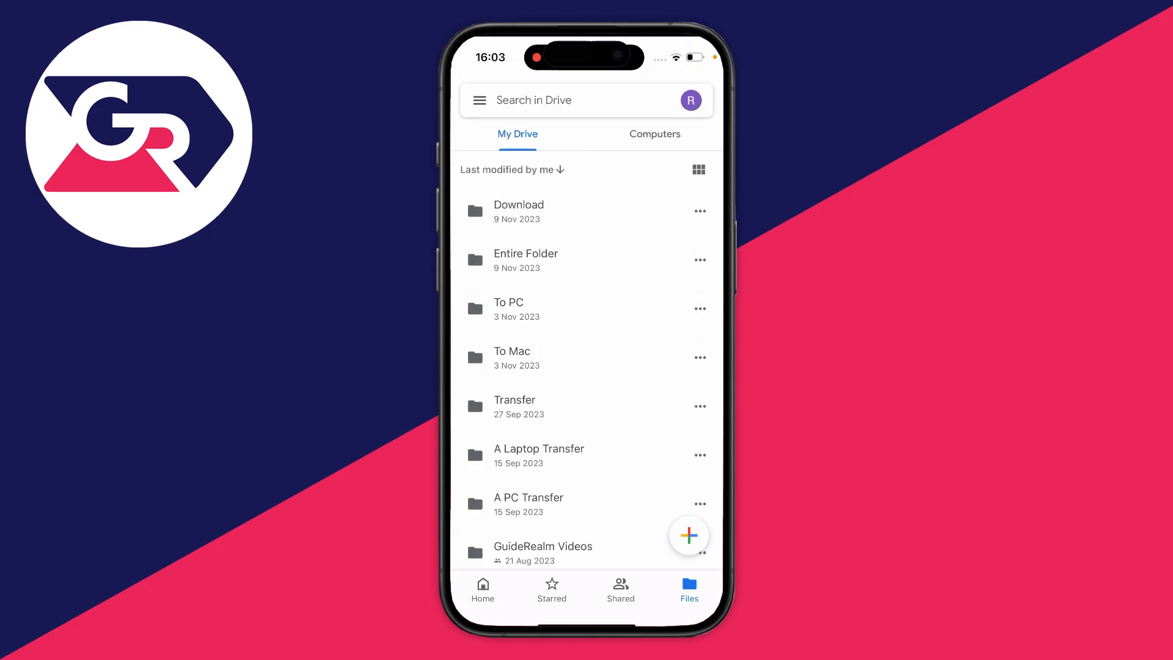
left_click(517, 211)
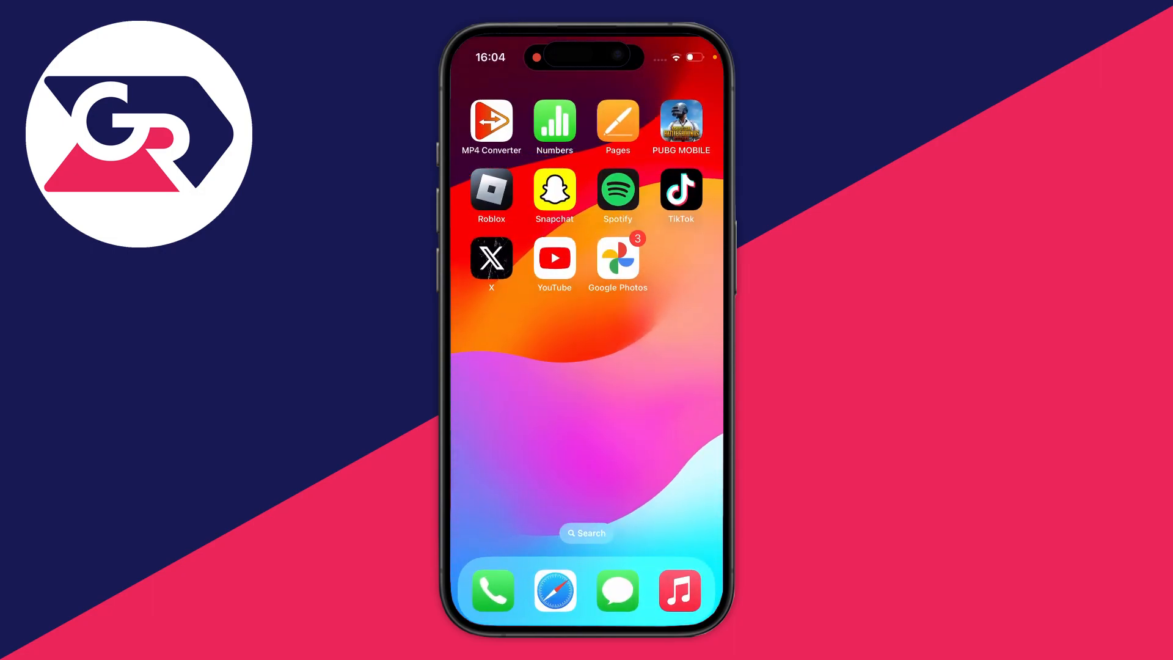
- Load drive.google.com in Safari to show the My Drive folders
left_click(554, 590)
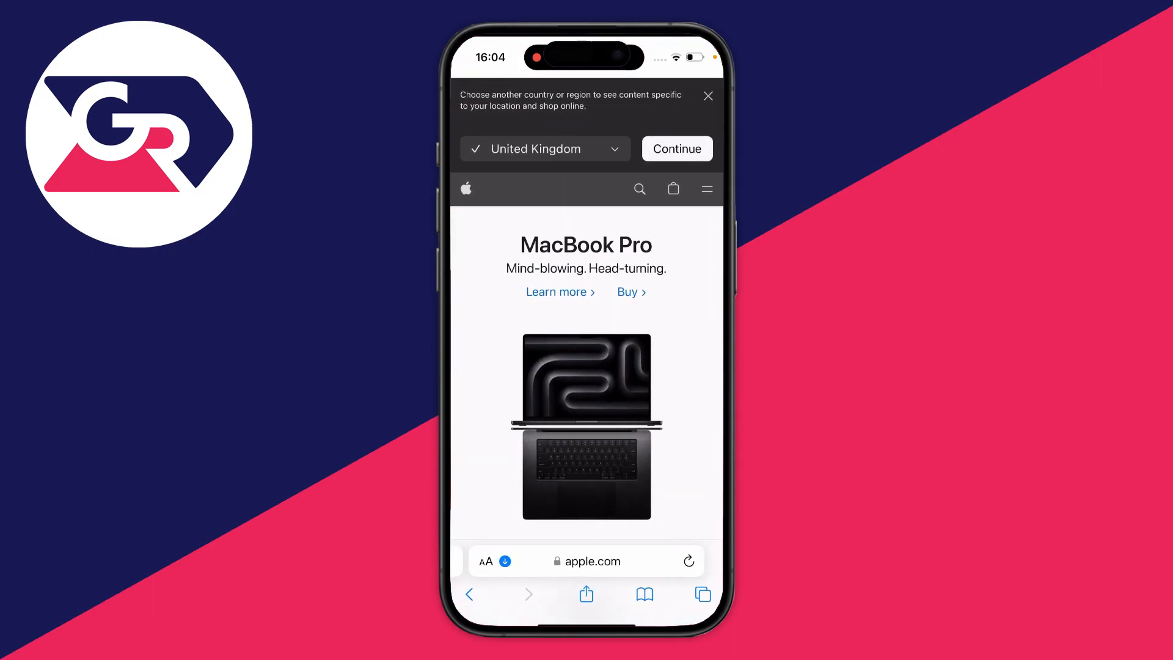
left_click(586, 560)
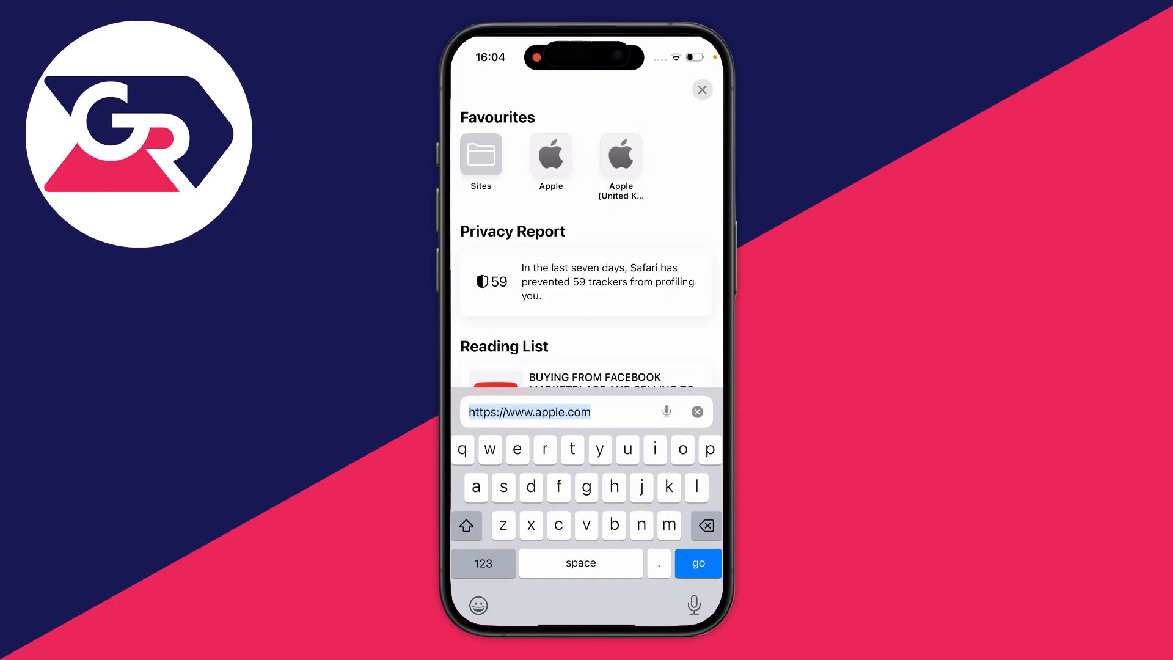
left_click(696, 563)
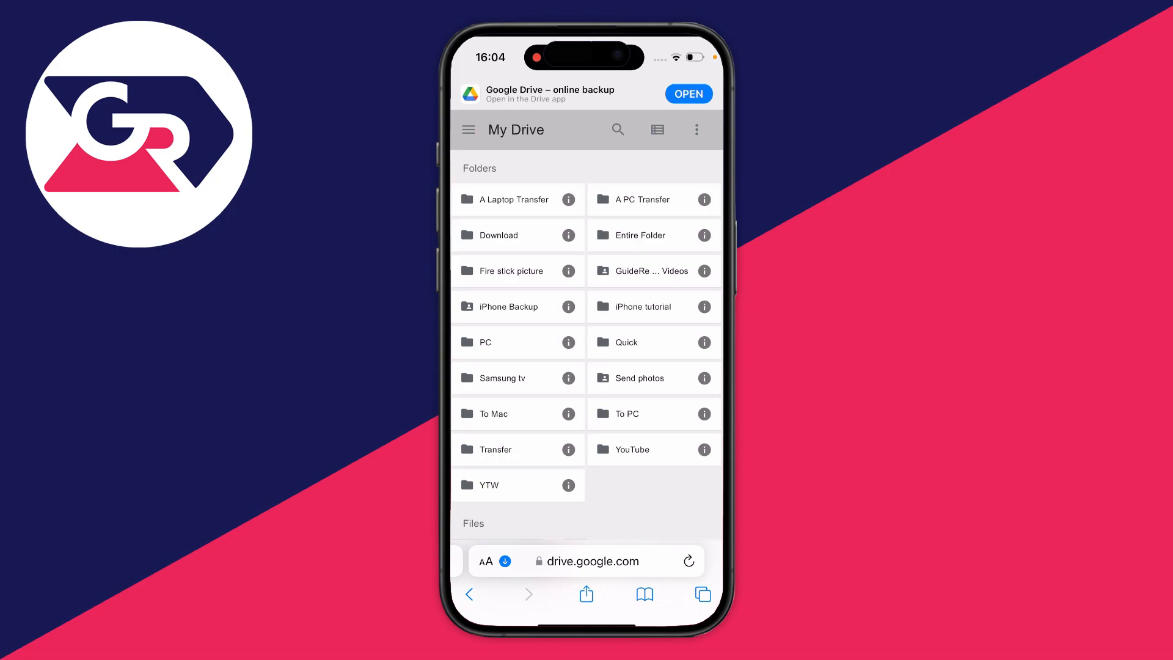
- Request the desktop version of Google Drive and select the Download folder
left_click(484, 561)
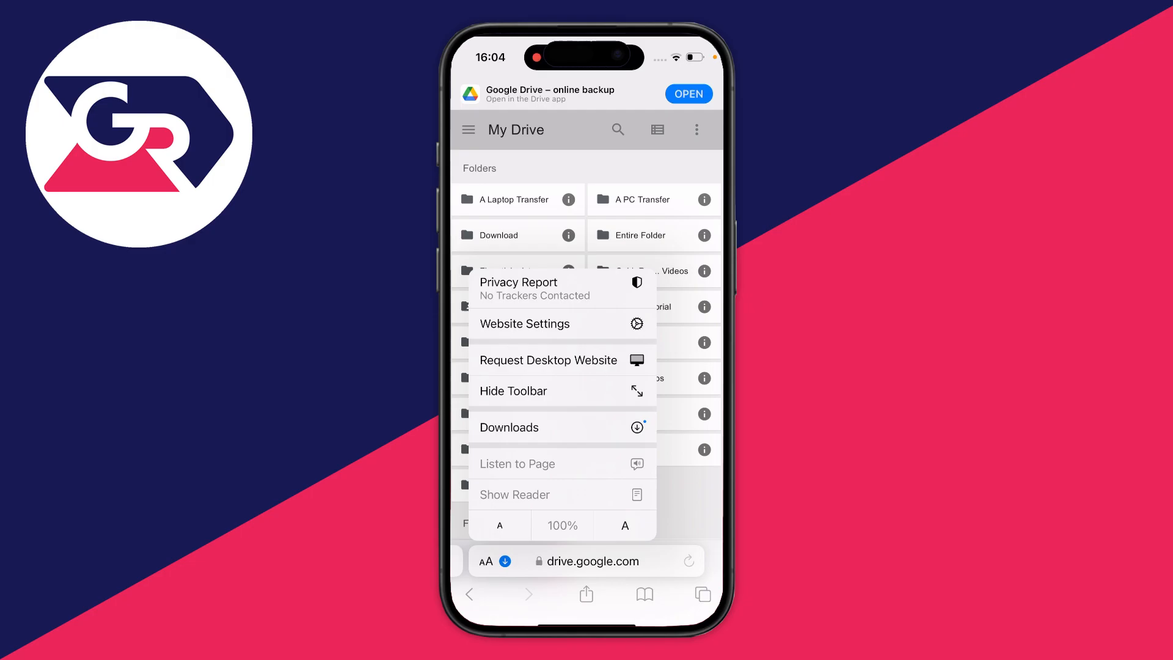
left_click(546, 359)
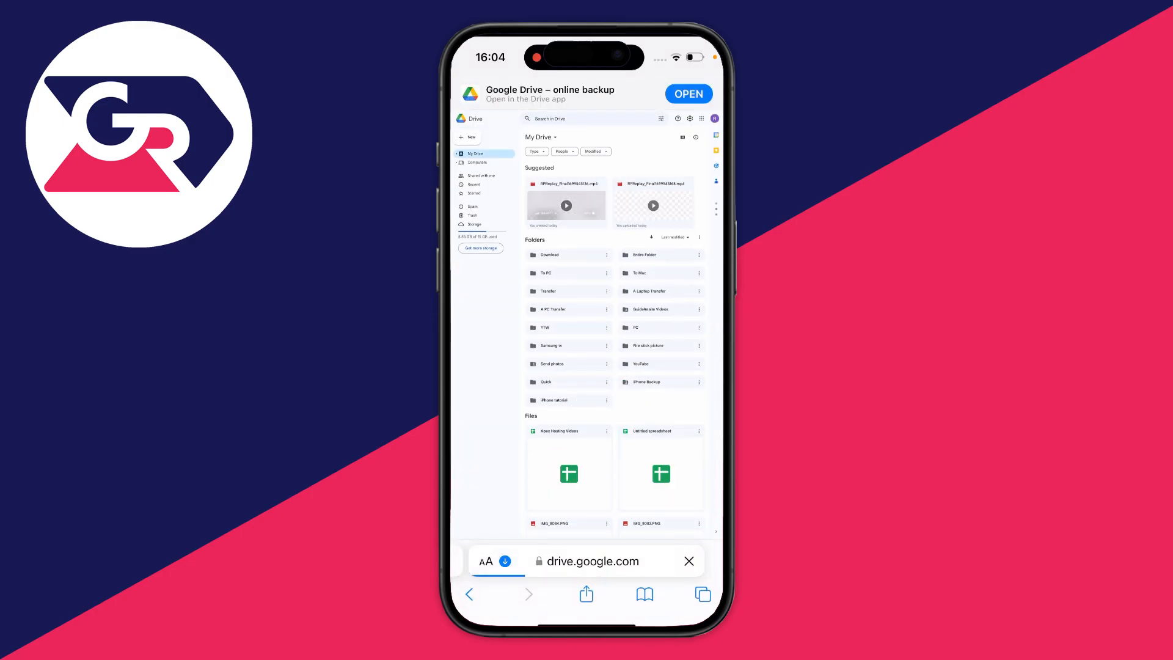
scroll("down", 3)
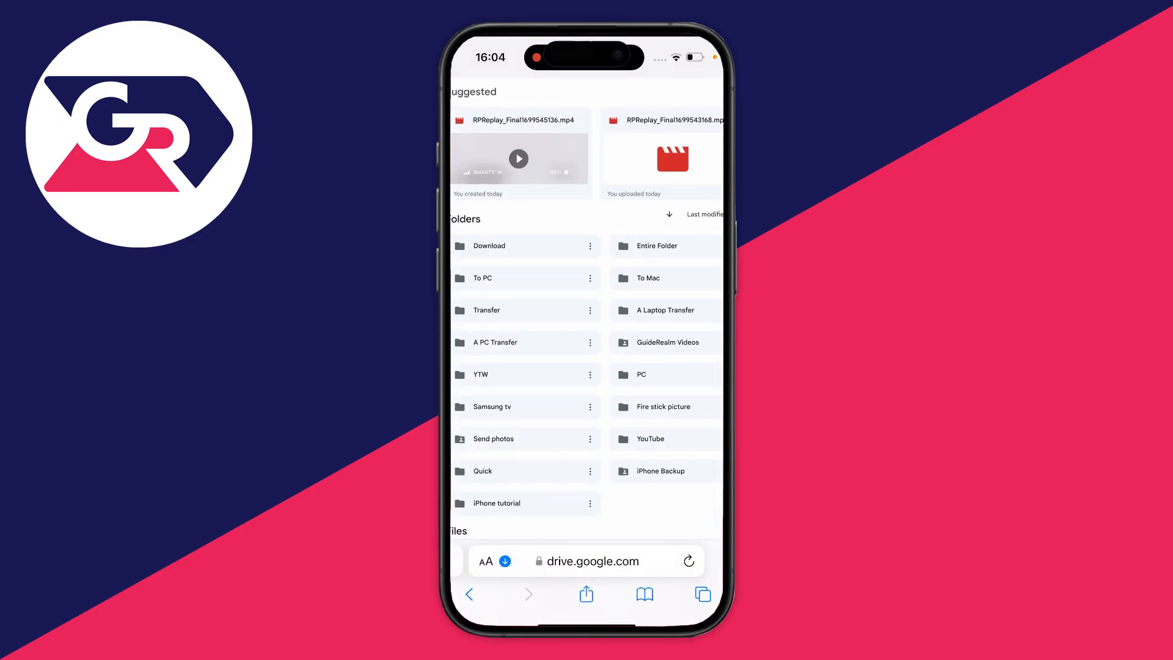
scroll("up", 3)
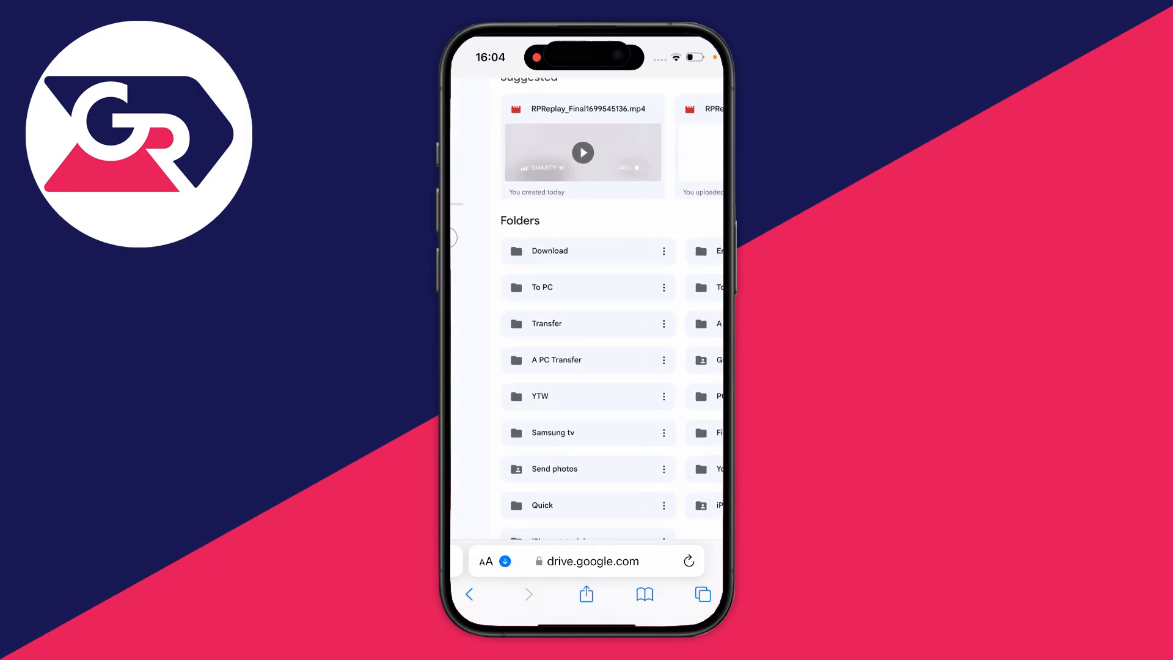
left_click(663, 251)
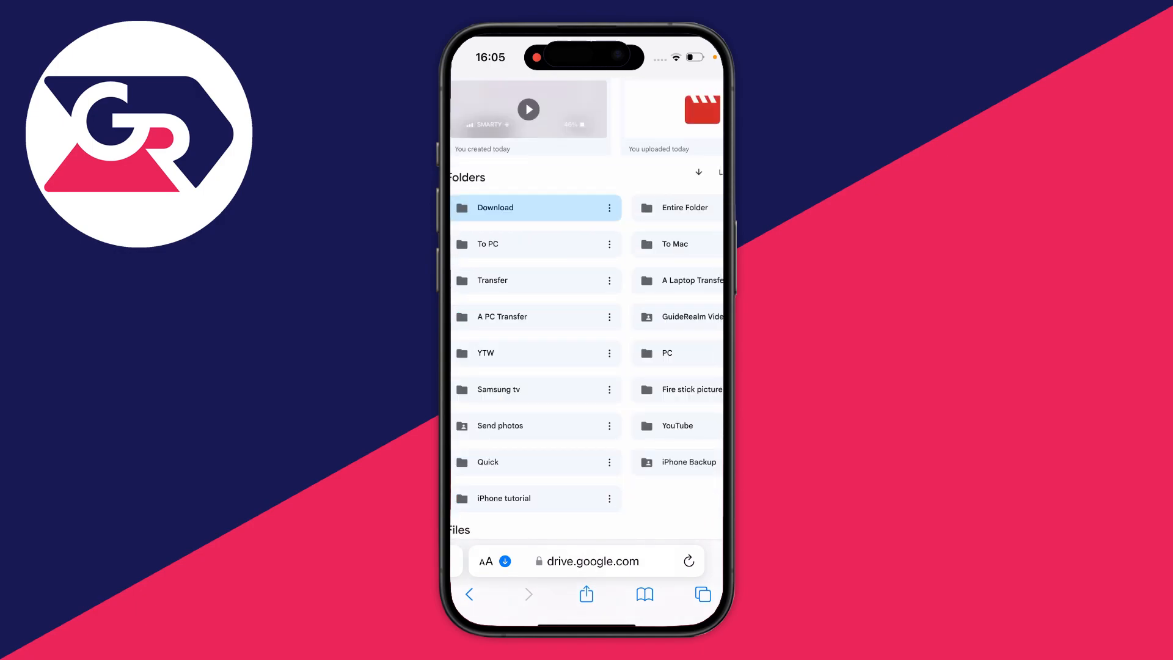
- Download the Download folder and open it from Safari's Downloads list
left_click(493, 207)
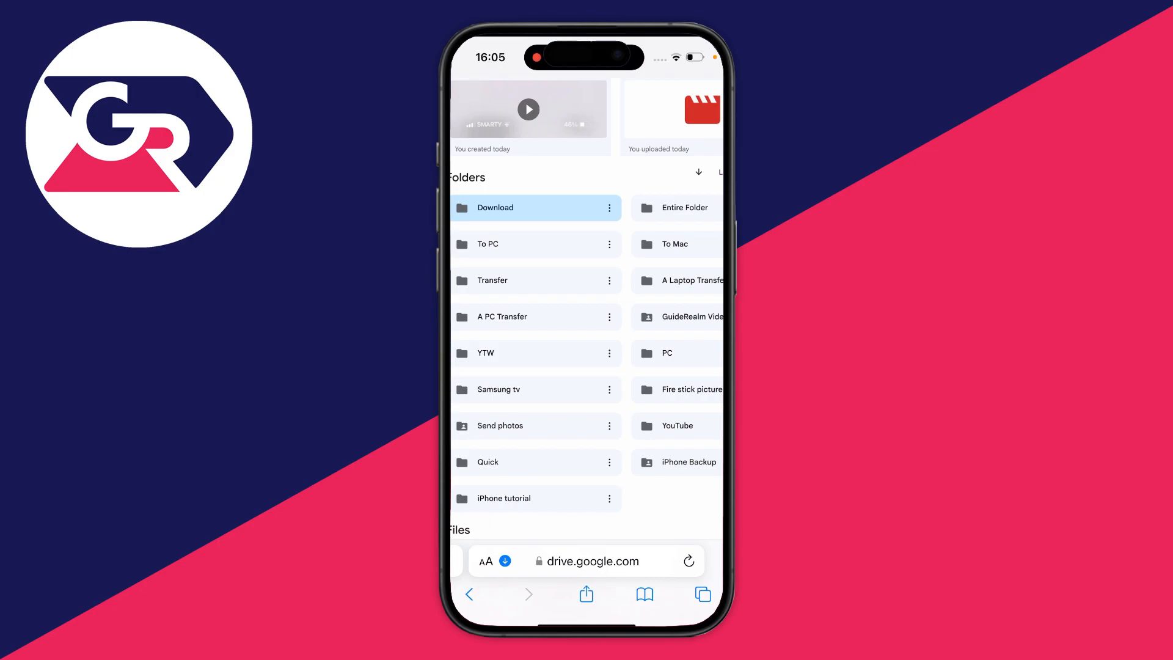
left_click(484, 560)
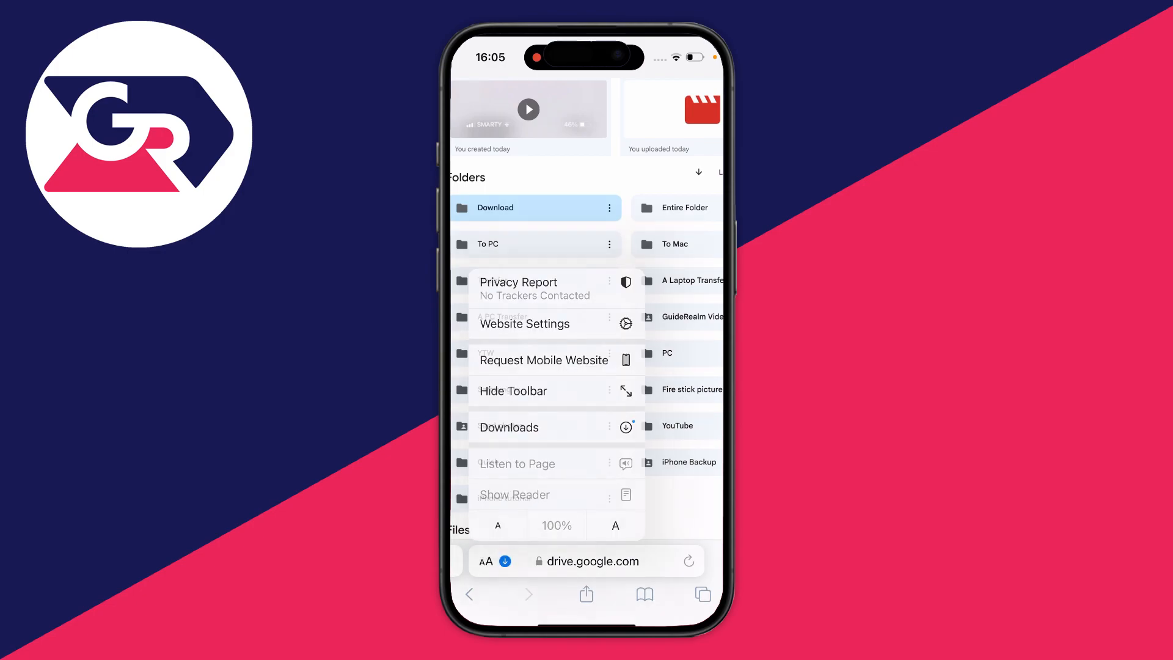
left_click(508, 427)
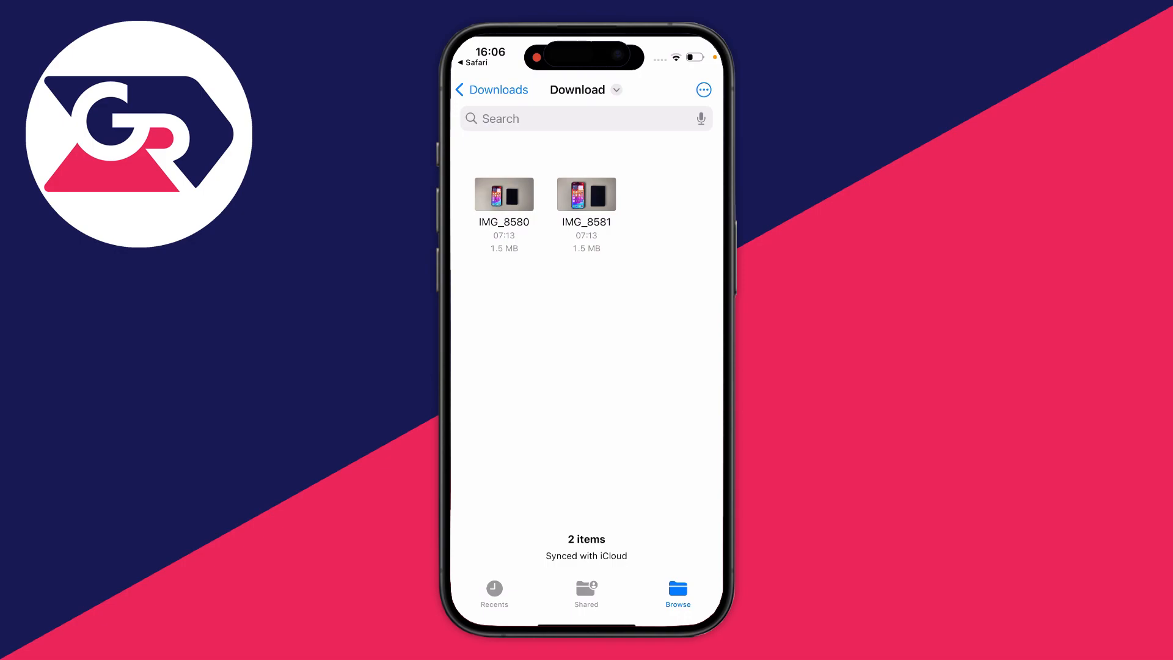
- Select IMG_8580 and IMG_8581 in Files and open the Share sheet
left_click(702, 90)
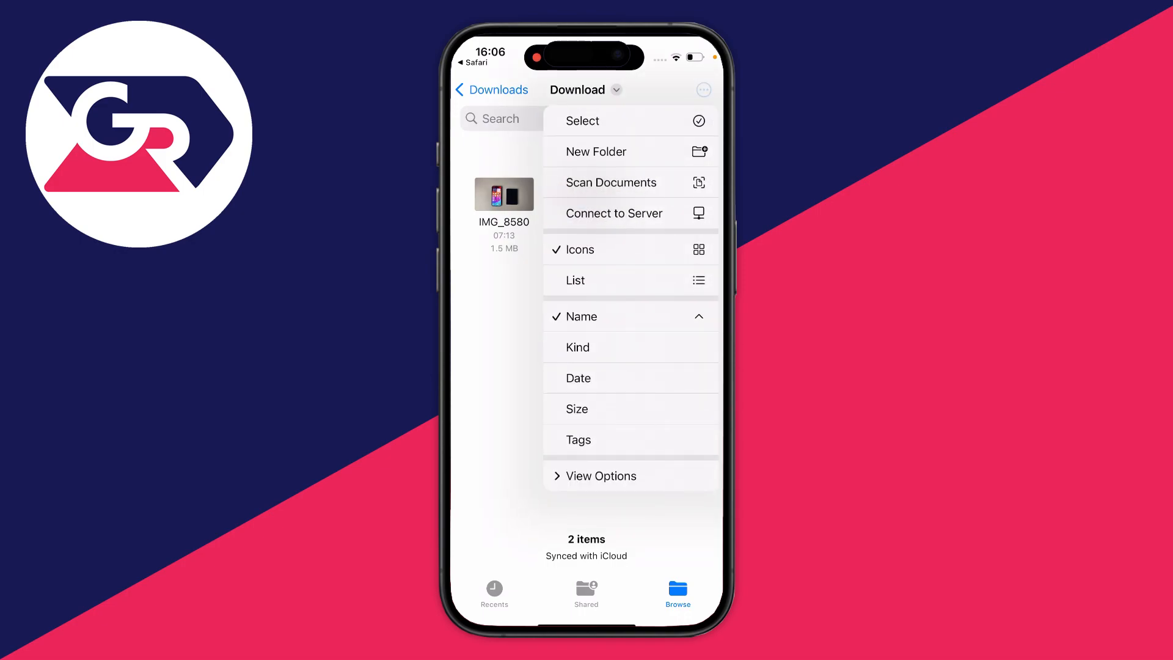
left_click(581, 120)
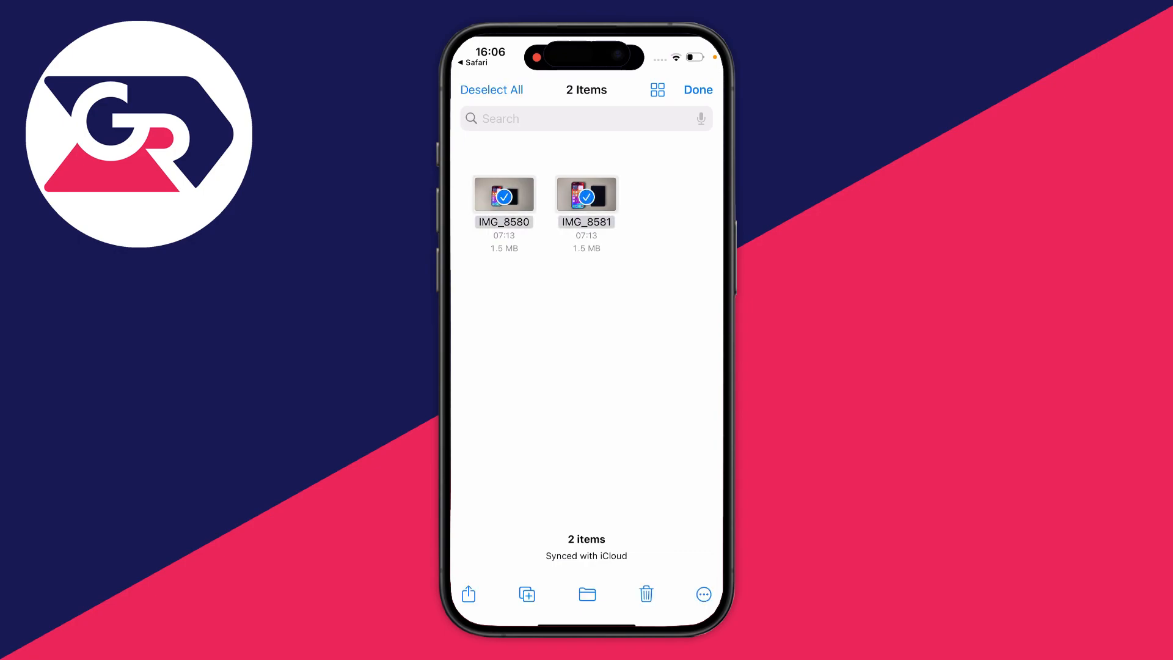
left_click(467, 593)
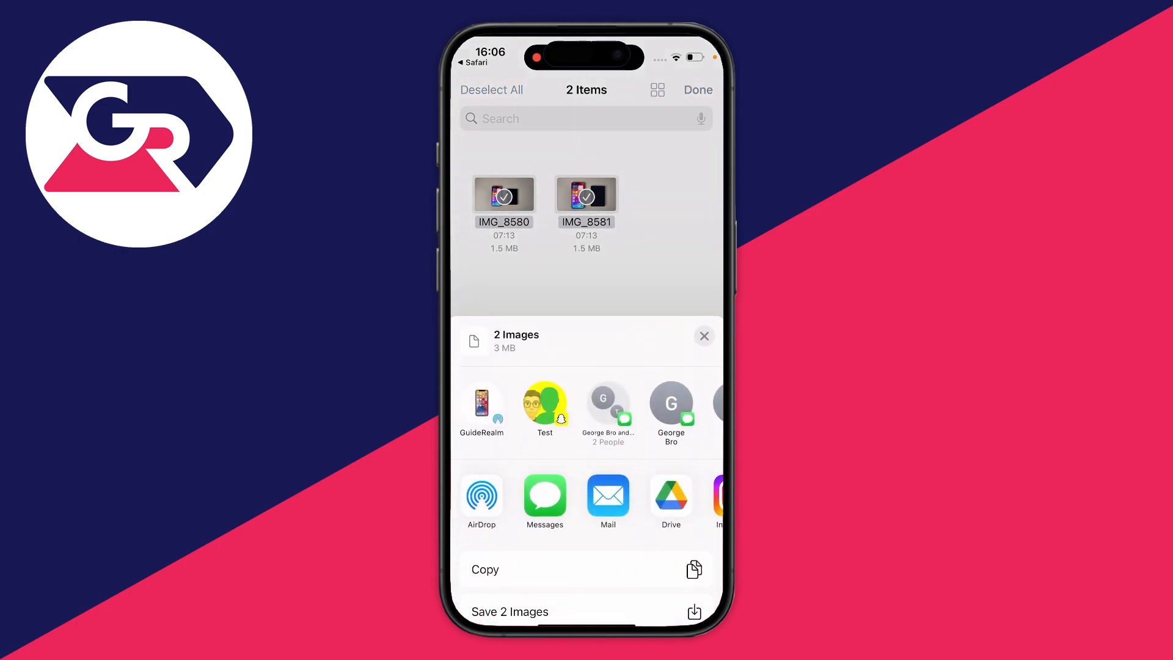